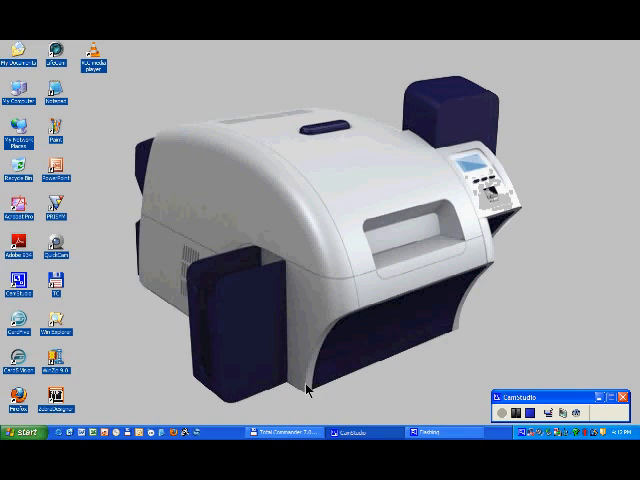
# Step: Bring up the Start menu to reach the Settings entry for printers
pyautogui.click(22, 436)
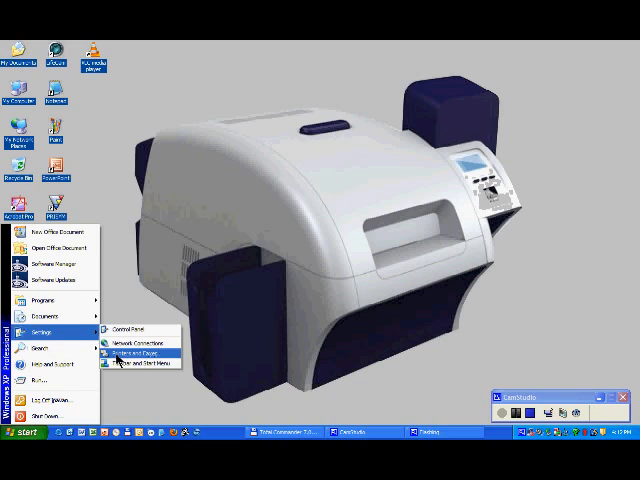
# Step: Reach the ZXP Series 8 driver's Device Information and launch ZXP Toolbox after the password prompt
pyautogui.click(140, 352)
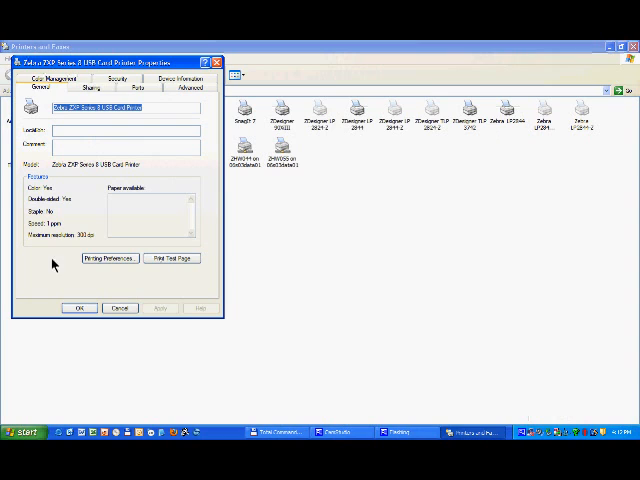
pyautogui.click(110, 258)
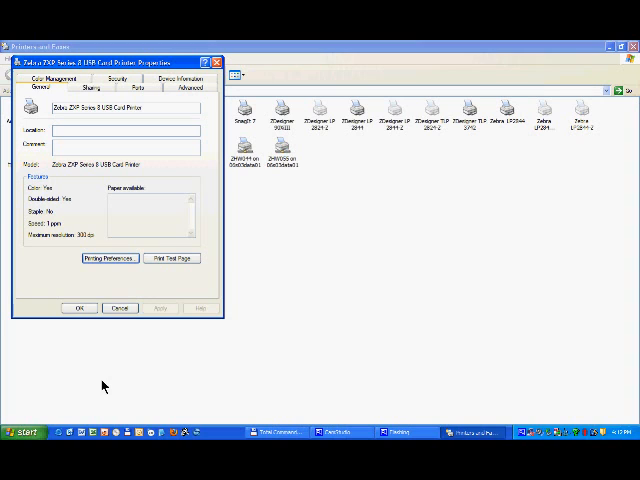
pyautogui.click(170, 92)
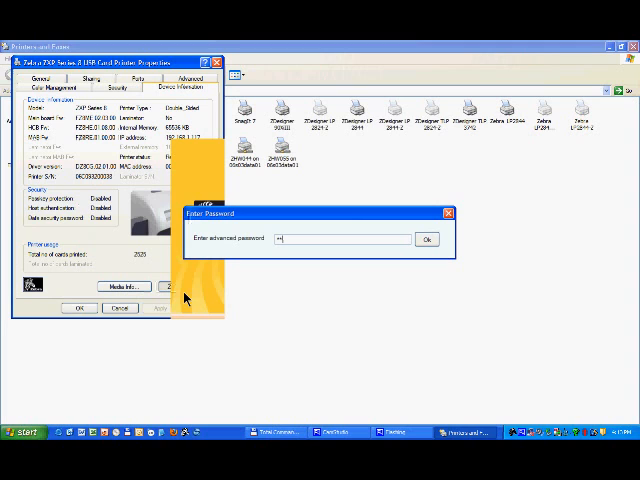
pyautogui.click(428, 240)
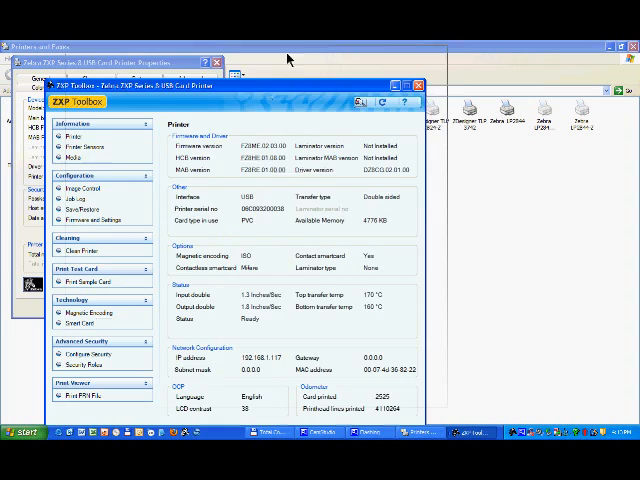
# Step: Show the Firmware and Settings page under Configuration
pyautogui.click(116, 220)
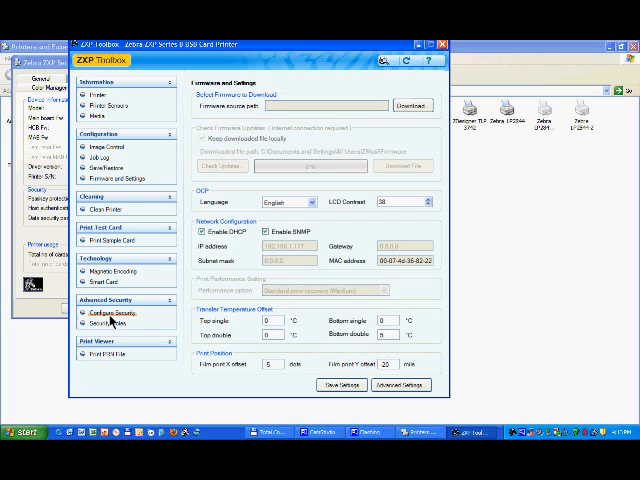
pyautogui.click(110, 318)
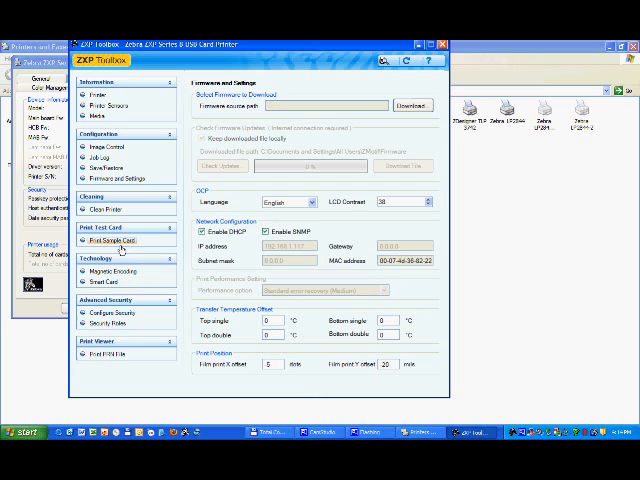
# Step: Land on the Print Sample Card page with front and back card previews, ready to send a card
pyautogui.click(112, 240)
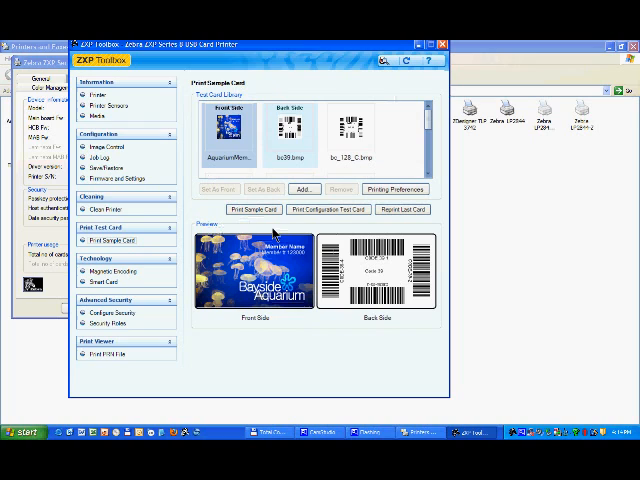
pyautogui.moveTo(312, 366)
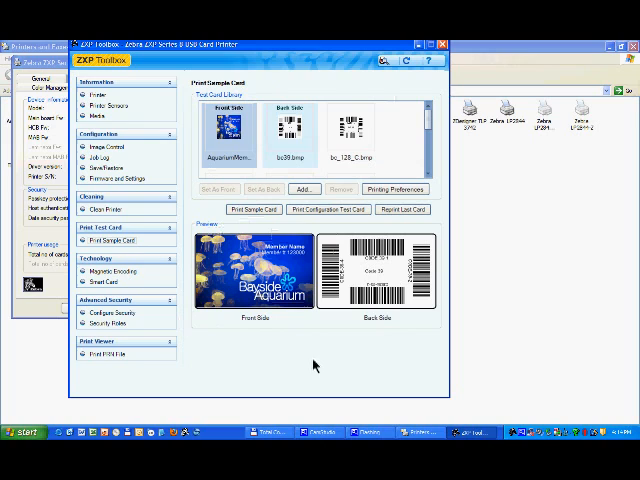
pyautogui.moveTo(112, 312)
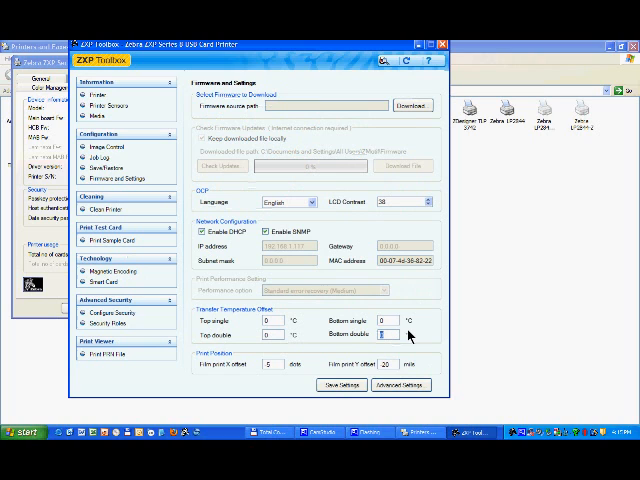
pyautogui.click(110, 240)
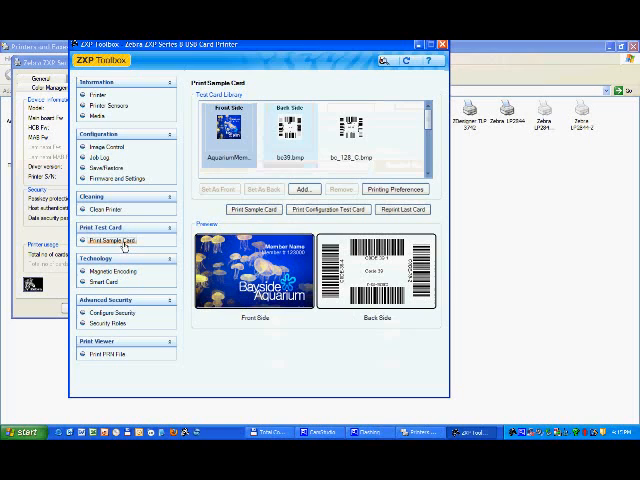